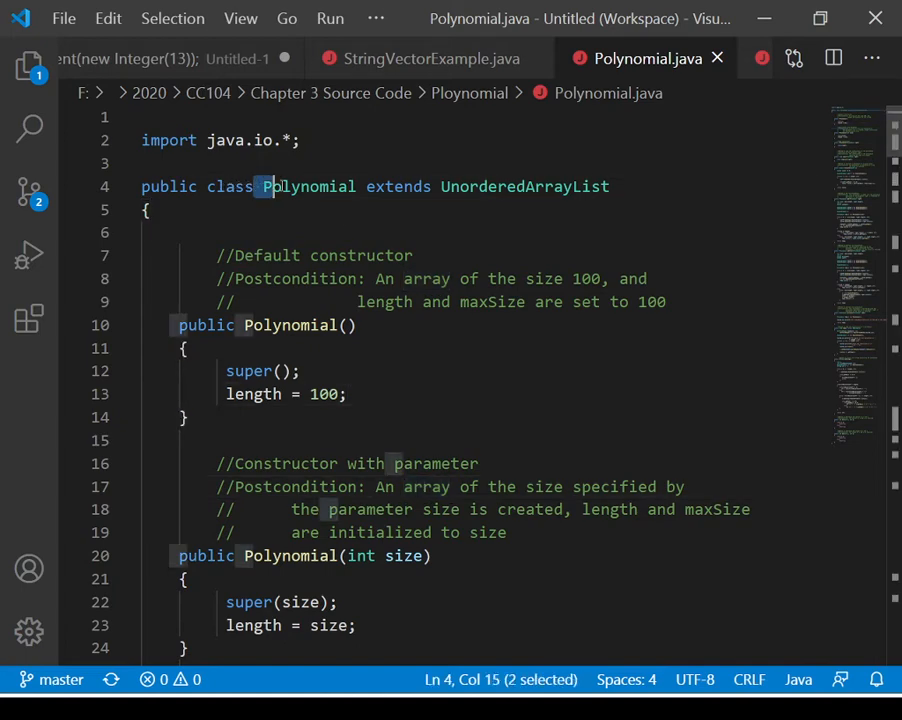
- Highlight the Polynomial class declaration and default constructor, then scroll to the other constructors
left_click_drag(270, 186, 610, 186)
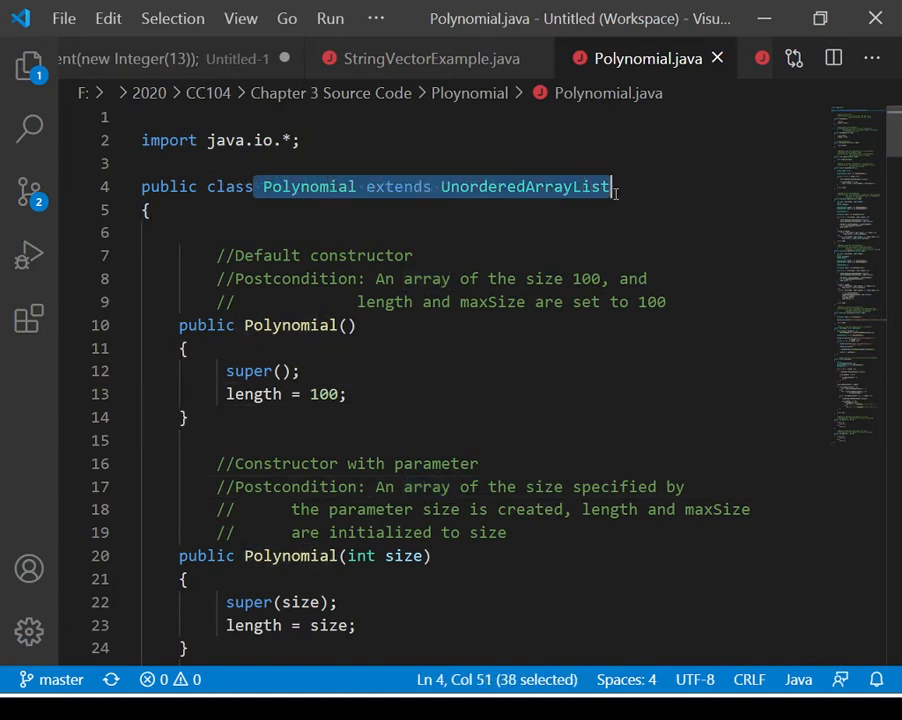
left_click(178, 325)
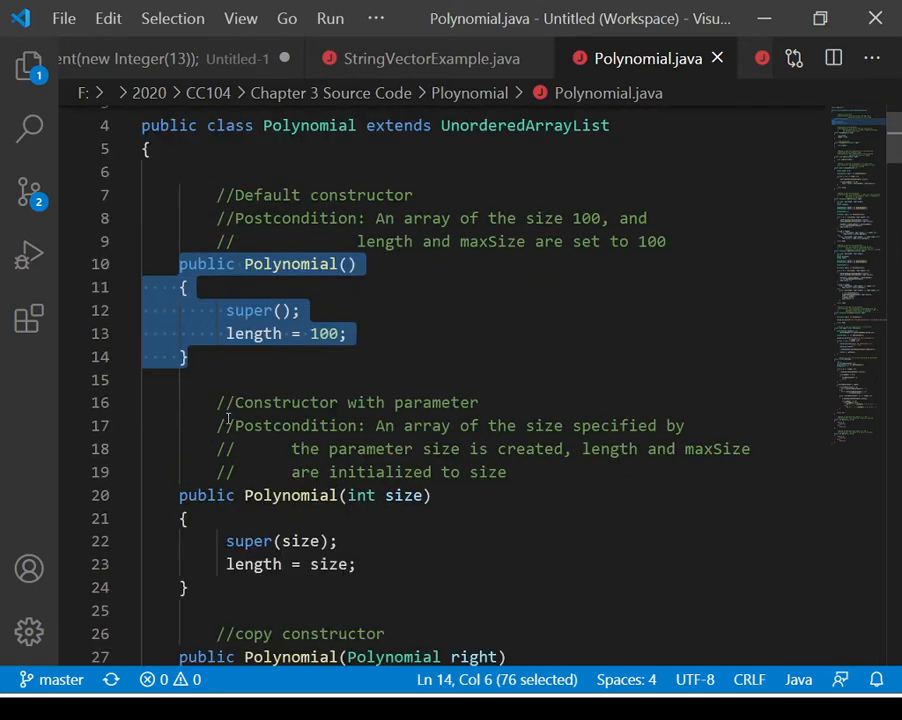
scroll("down", 3)
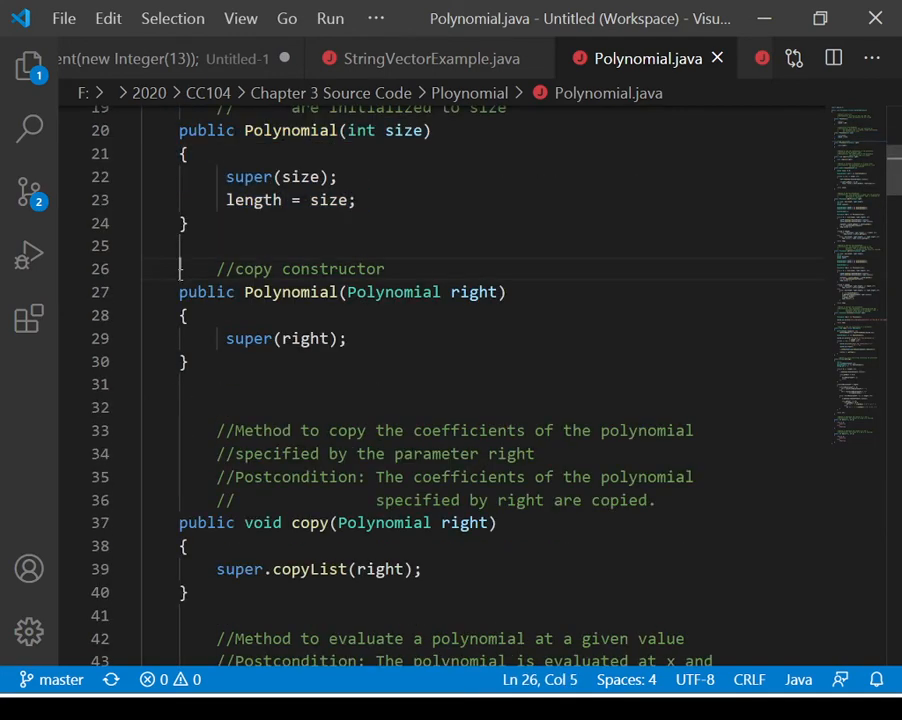
- Select the code past the constructors toward the copy method
left_click_drag(178, 268, 142, 384)
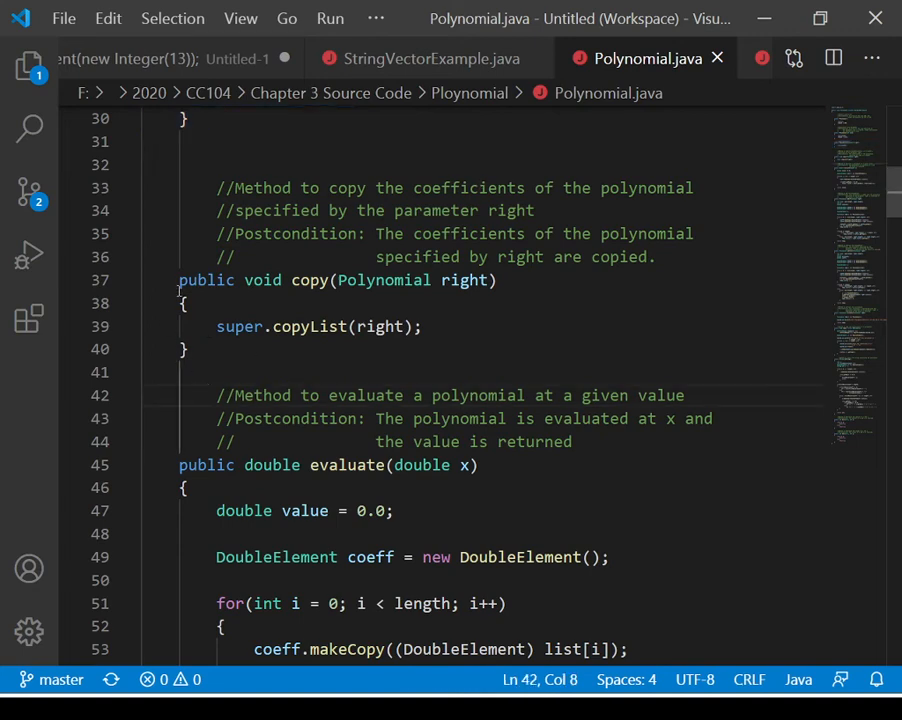
- Highlight the copy method, then scroll through evaluate and add toward subtract
left_click_drag(179, 280, 187, 348)
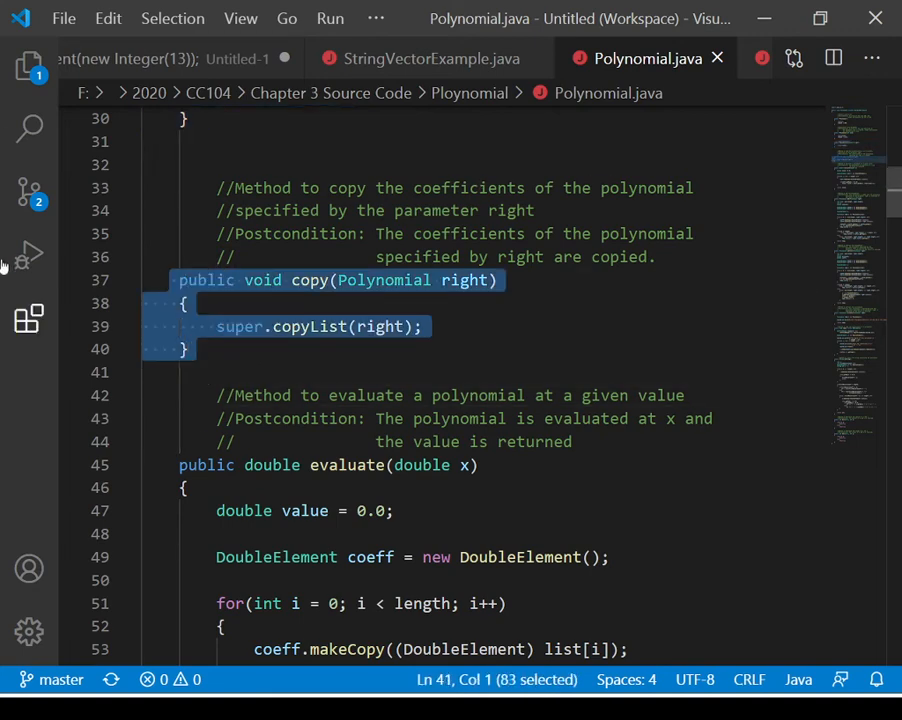
scroll("down", 3)
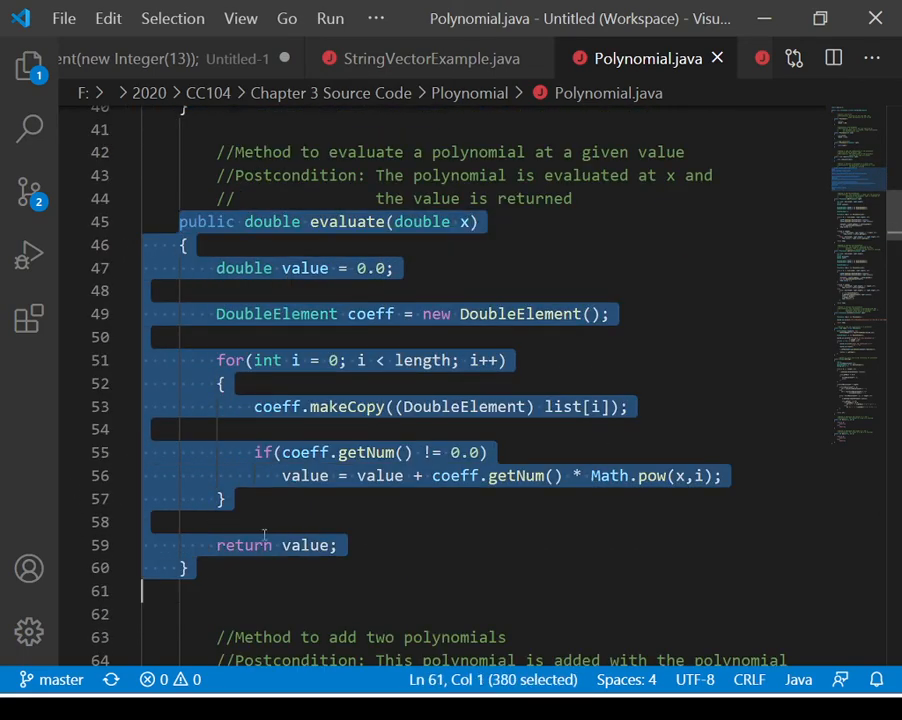
scroll("down", 3)
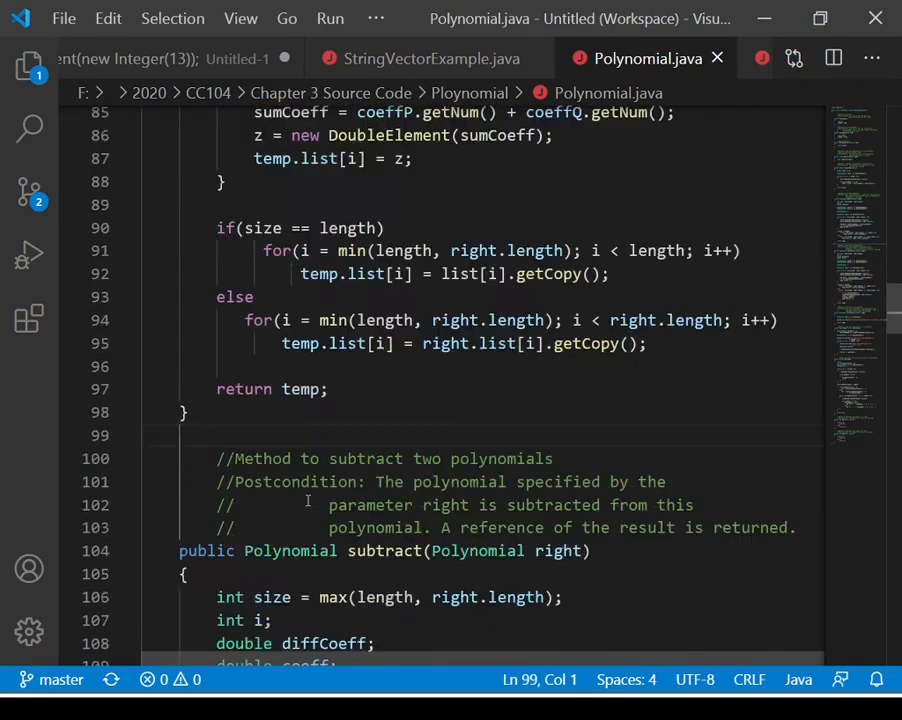
- Scroll through the subtract method's body down to the multiply method
scroll("down", 3)
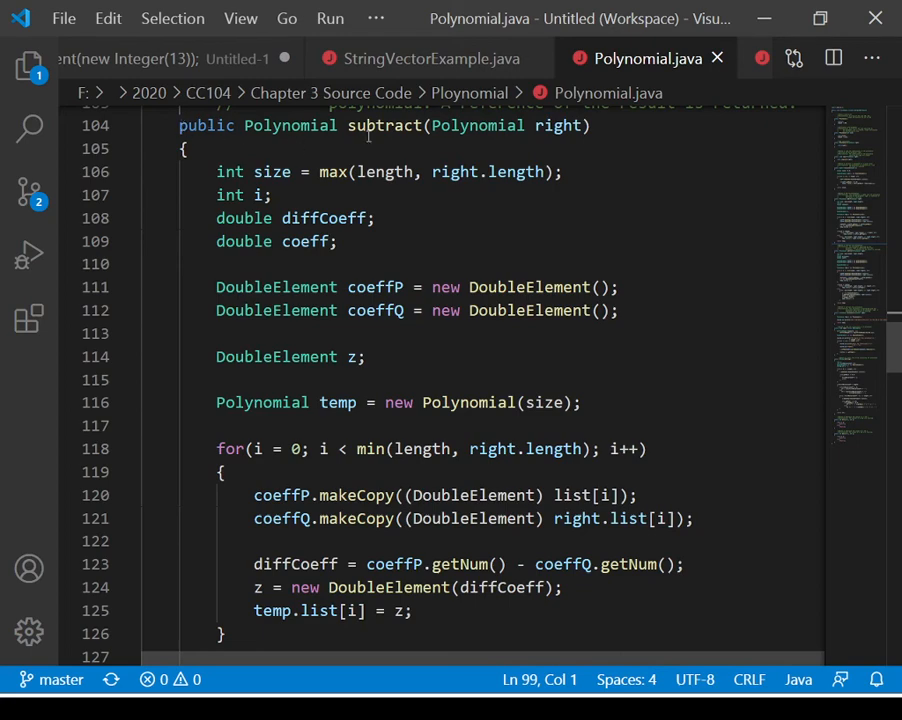
mouse_move(336, 529)
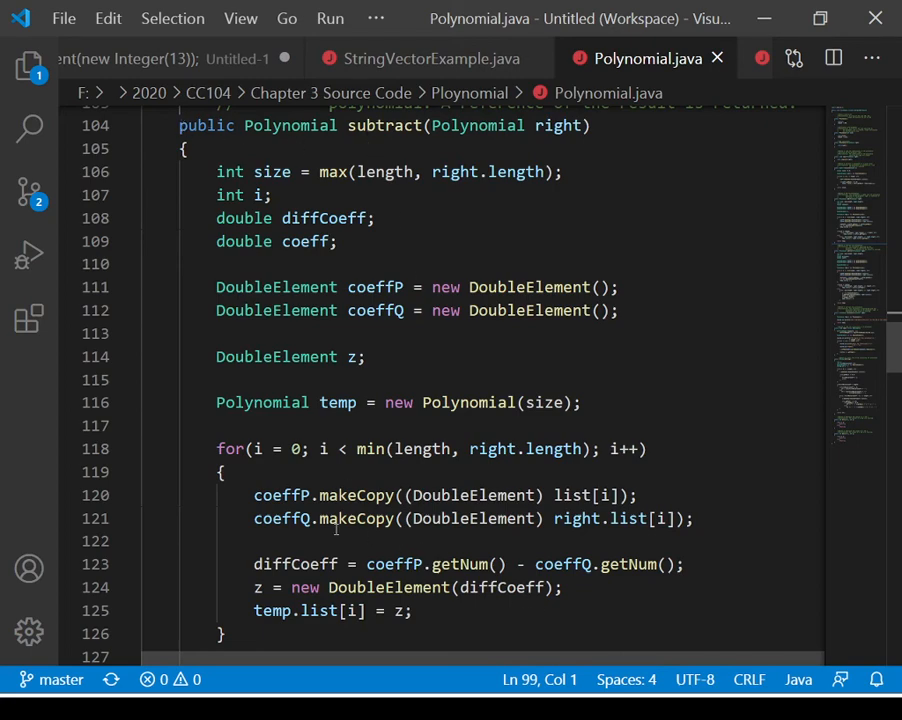
scroll("down", 3)
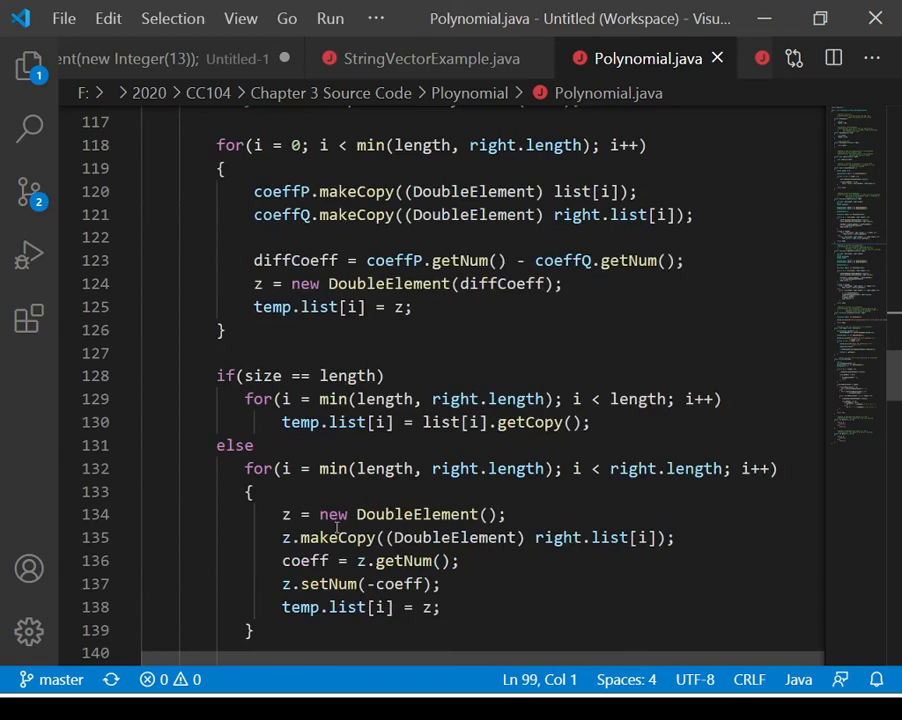
scroll("down", 3)
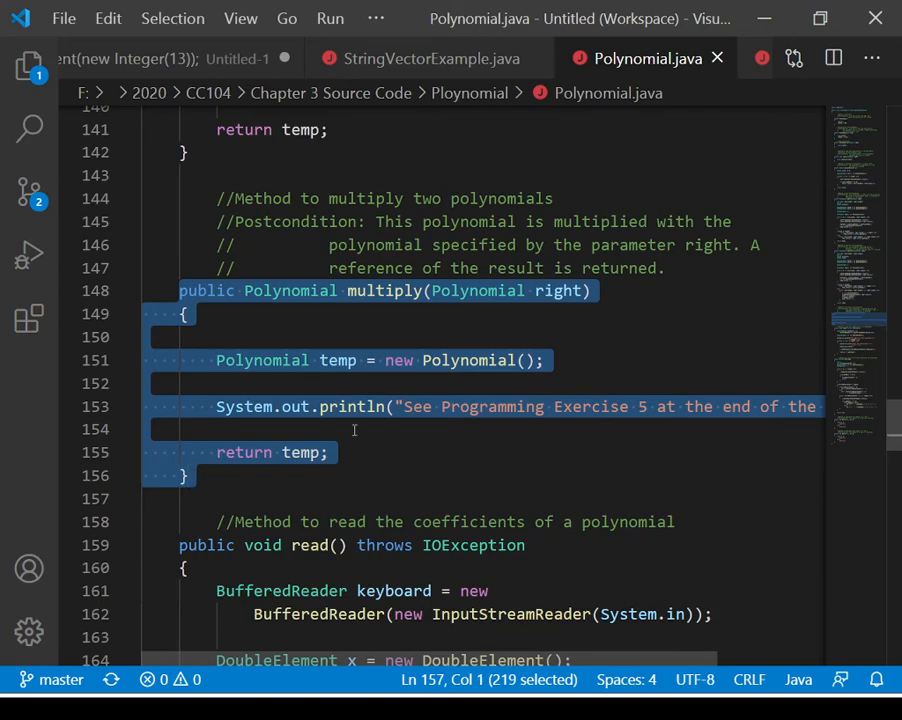
- Scroll past read and toString to the min and max methods at the file's end
scroll("down", 3)
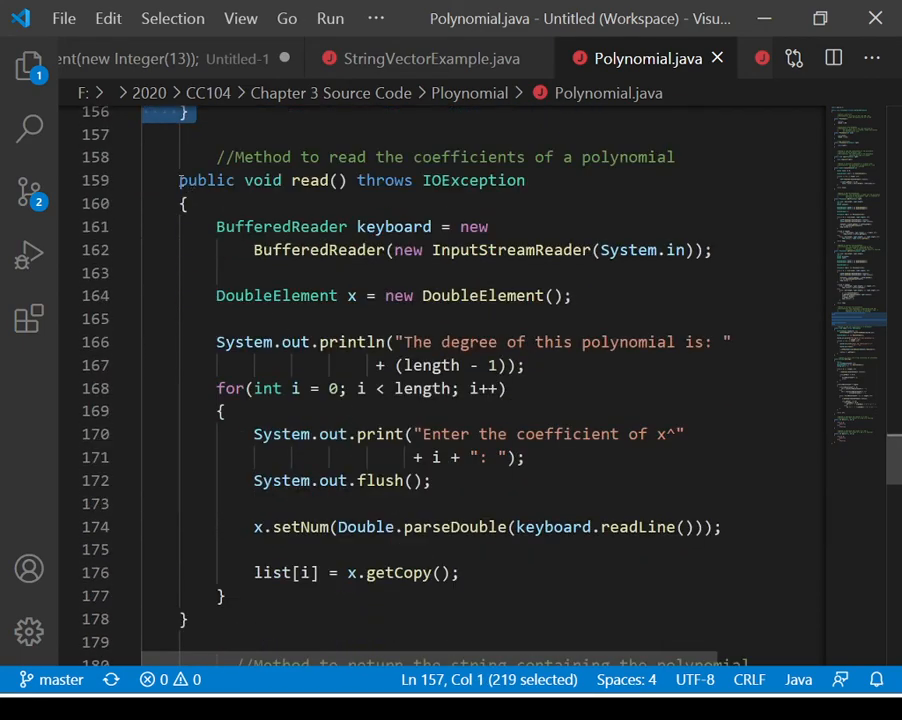
scroll("down", 3)
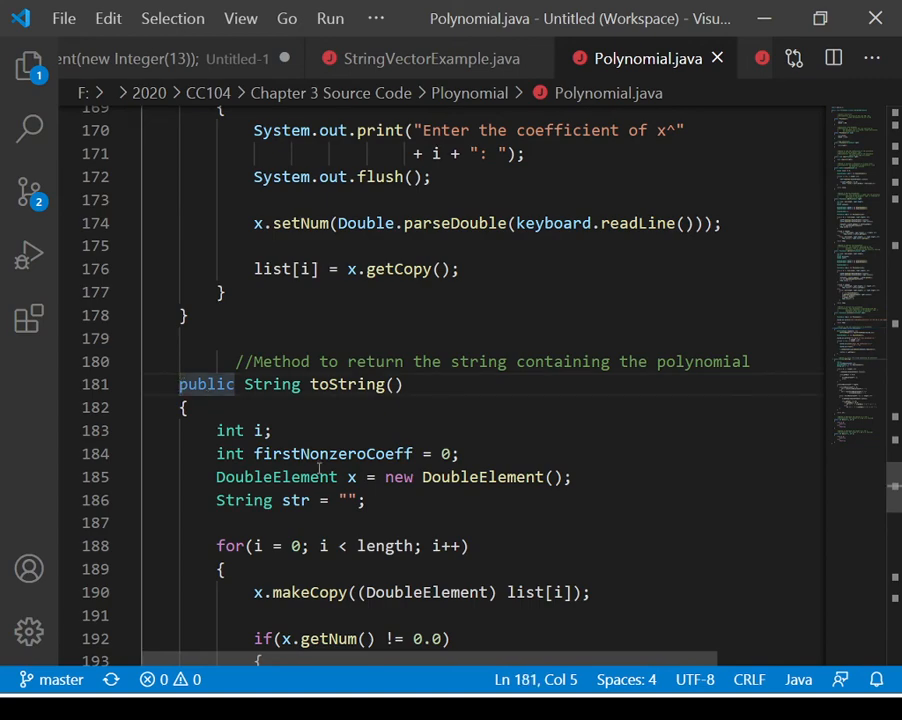
scroll("down", 3)
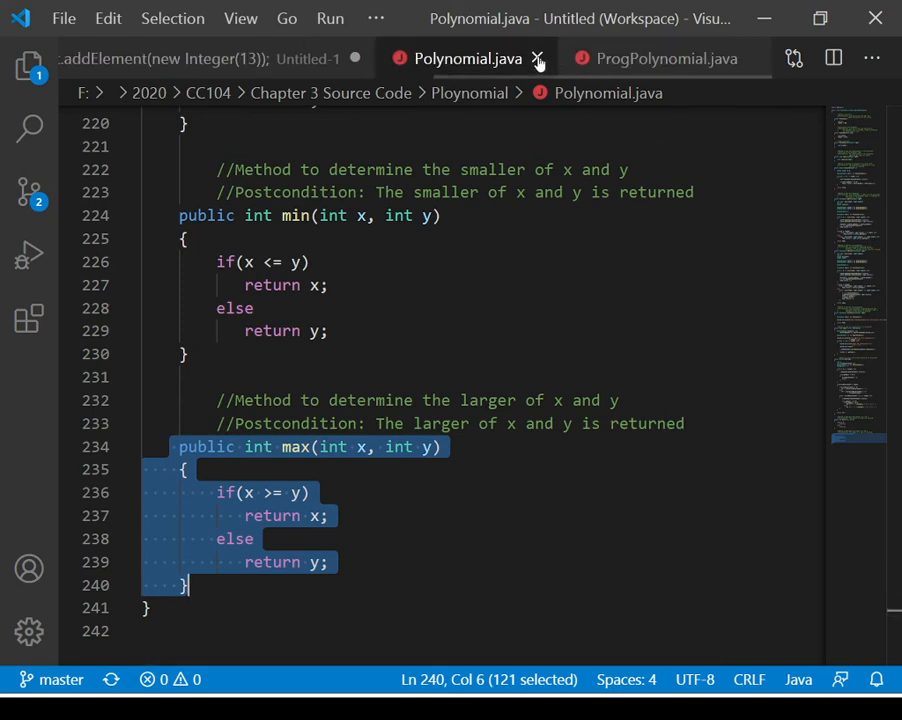
- Switch to ProgPolynomial.java and highlight the p.read() call in main
left_click(656, 58)
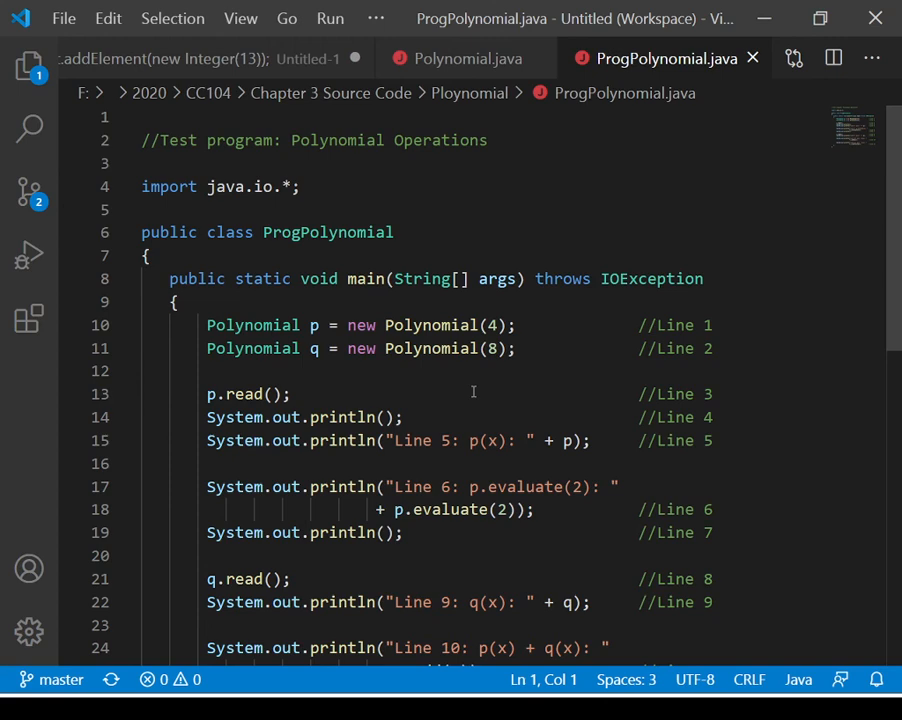
double_click(231, 325)
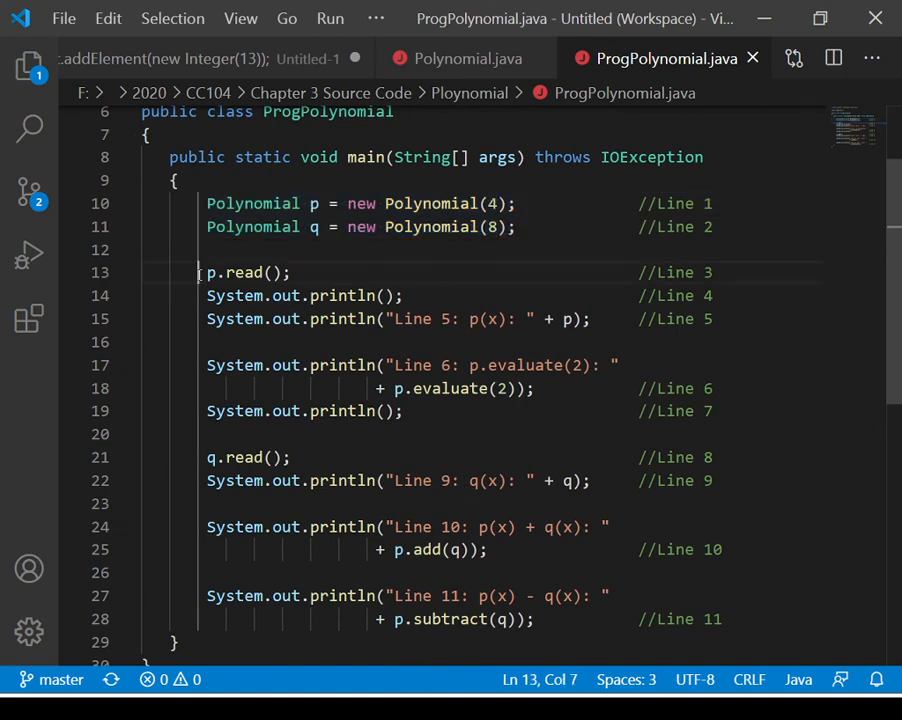
left_click_drag(206, 272, 311, 272)
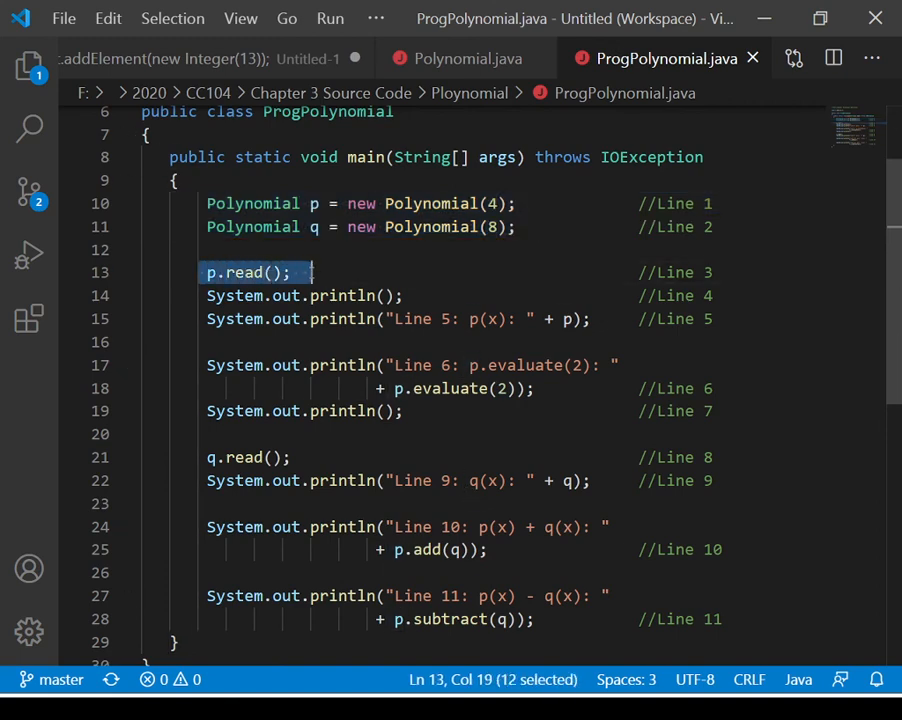